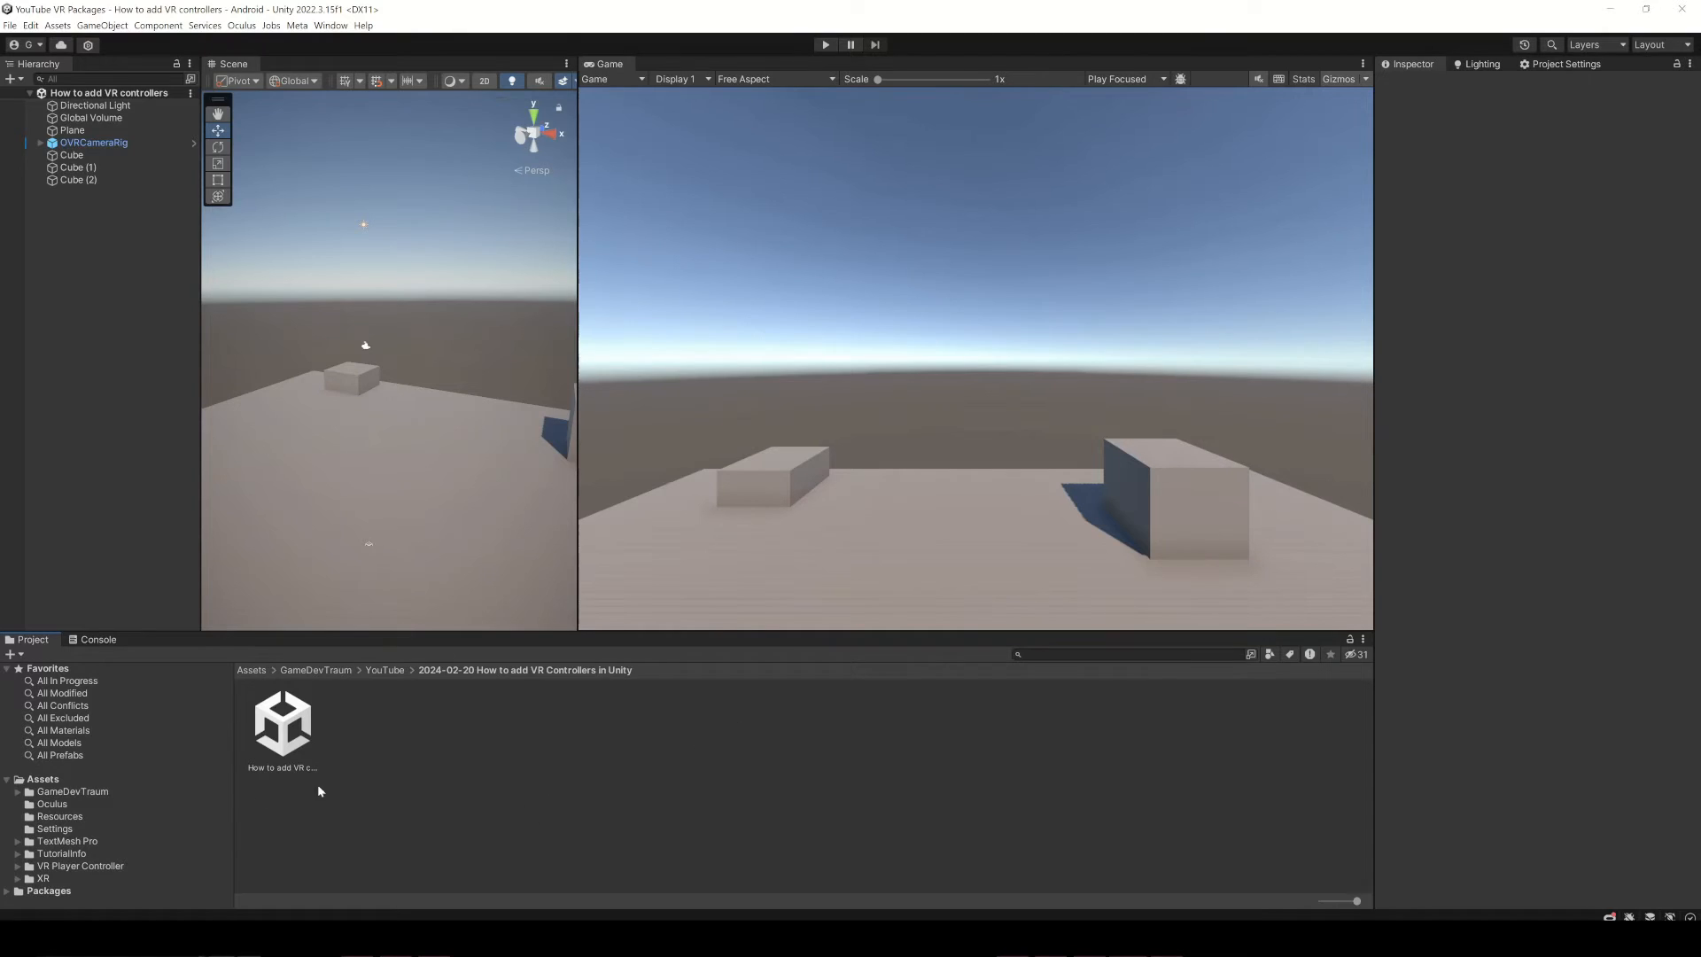
Step: Browse the Packages tree toward the Meta XR Core SDK Prefabs folder
scroll("down", 3)
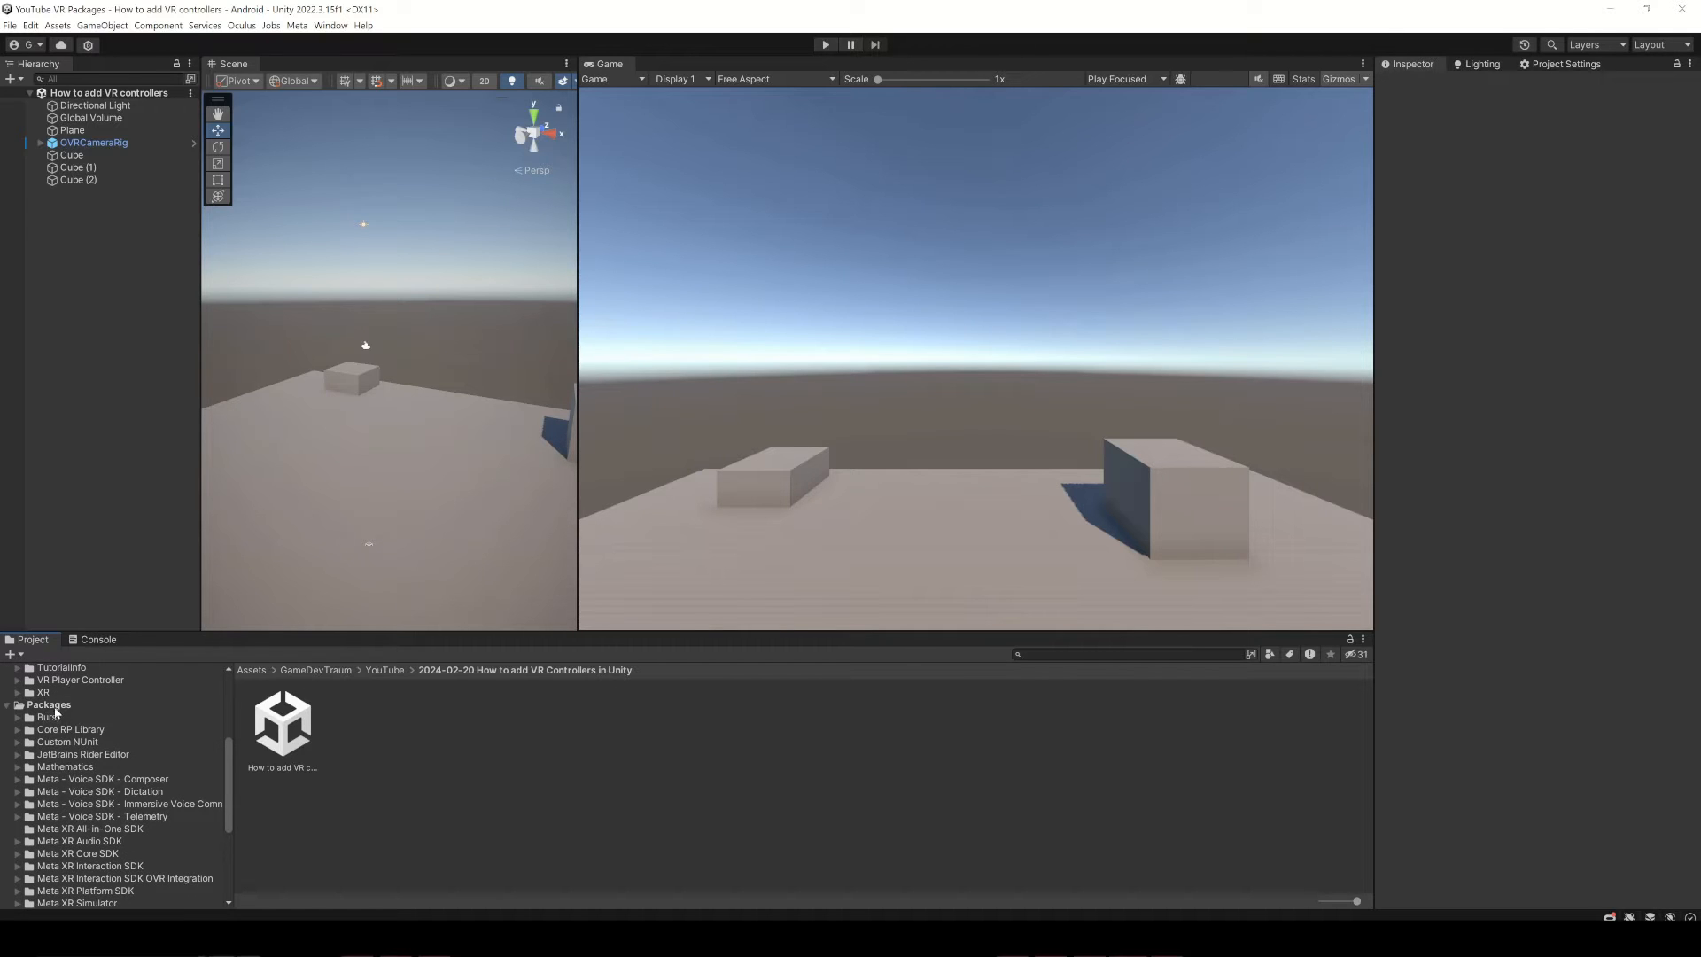
left_click(103, 780)
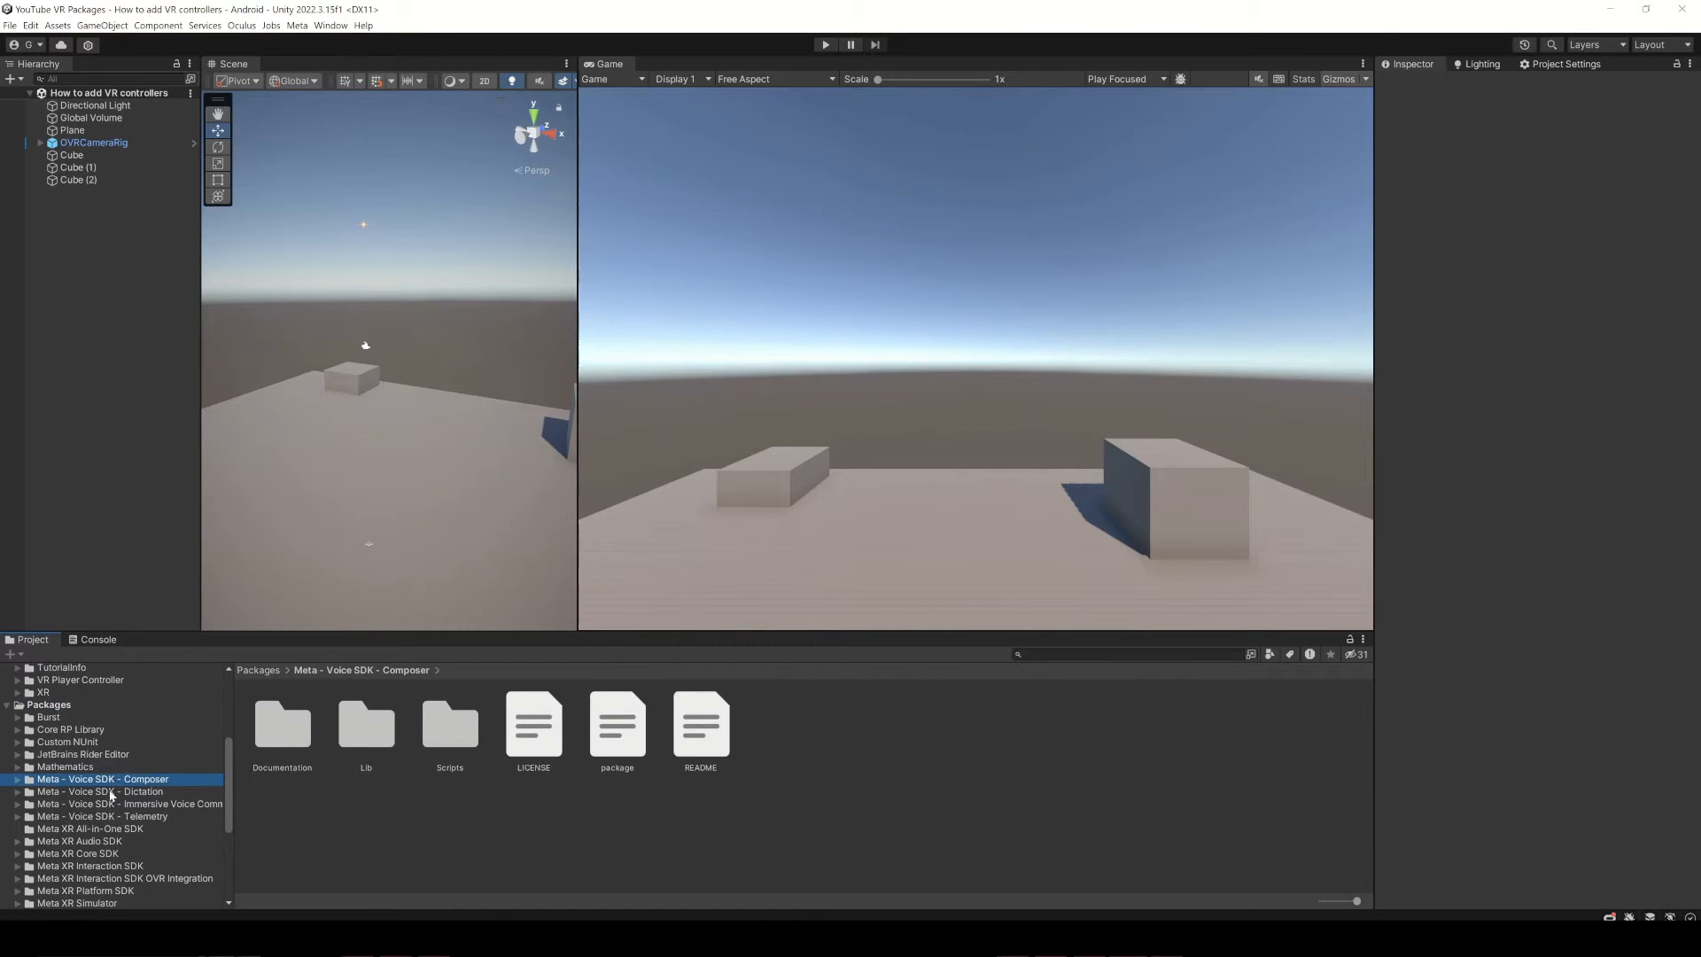
left_click(76, 852)
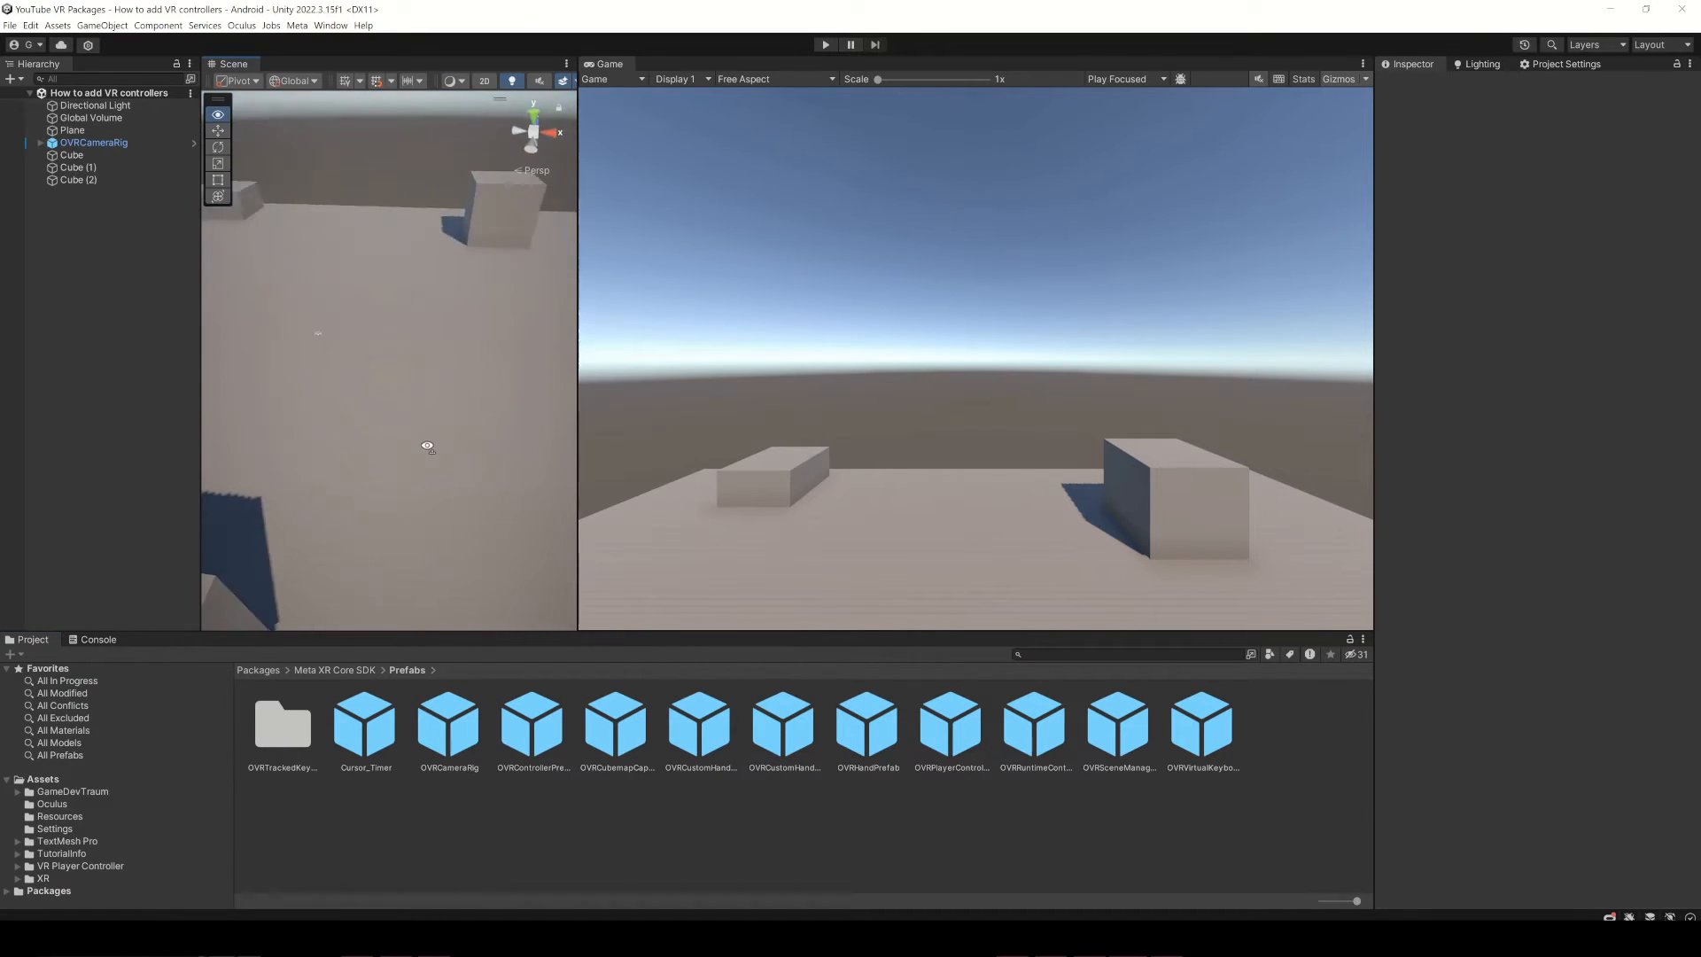
Step: Show OVRCameraRig's components in the Inspector and expand the Meta XR Core SDK folder
left_click_drag(427, 447, 374, 374)
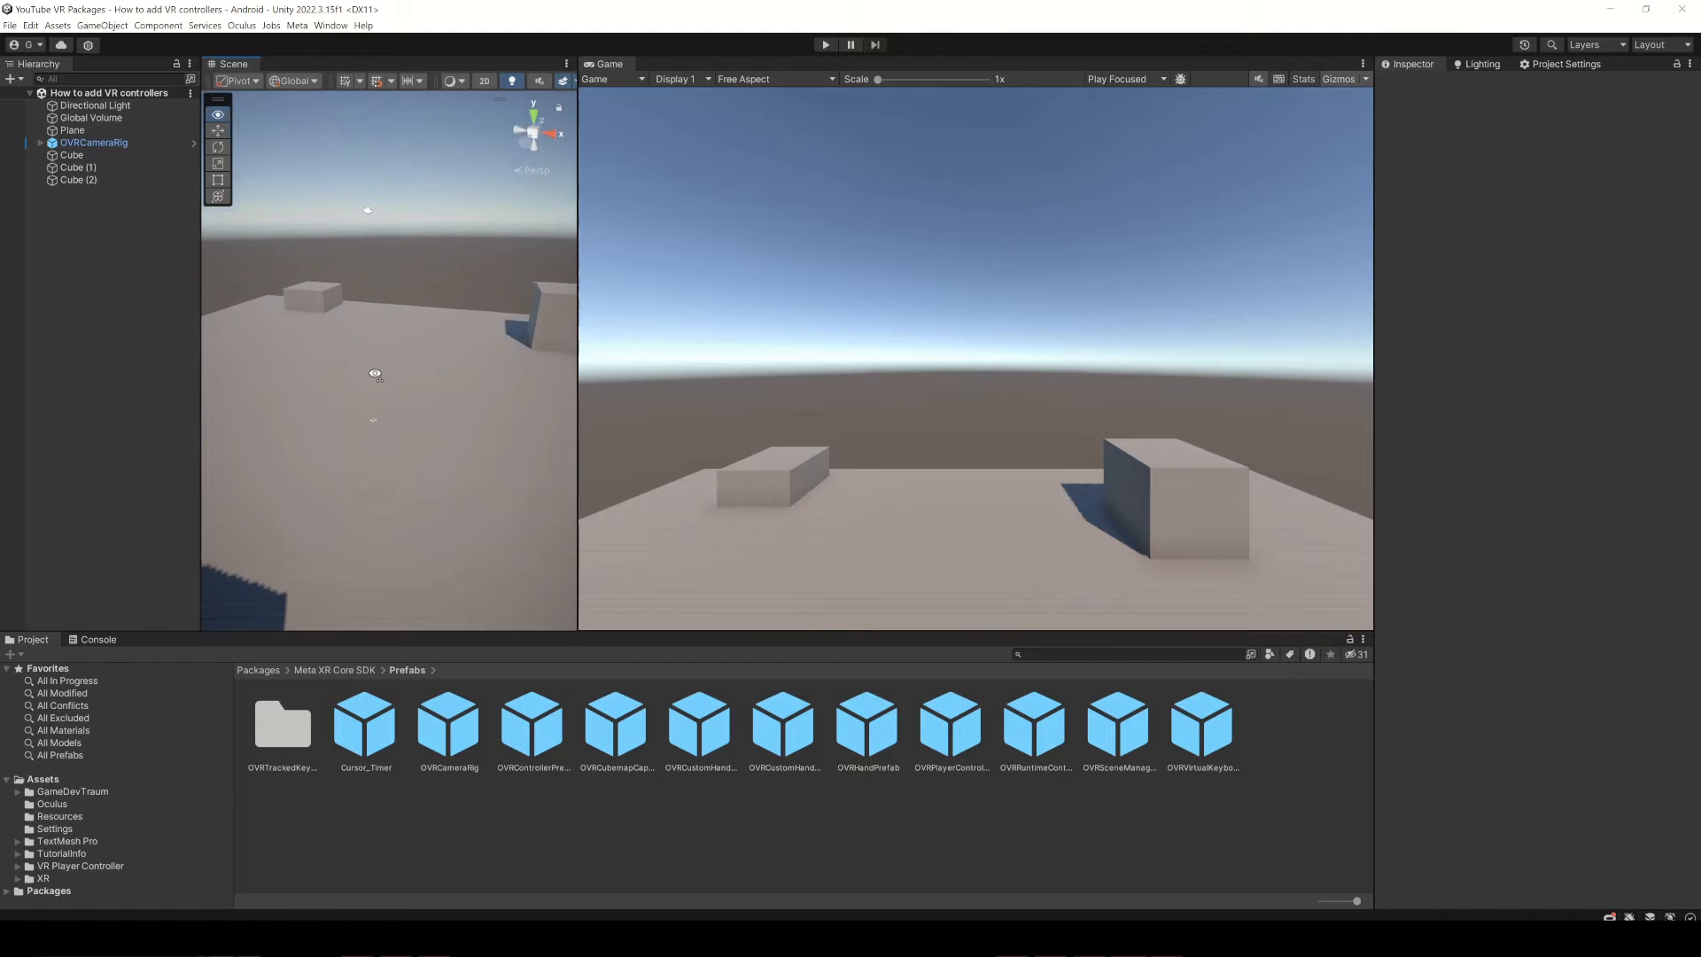
left_click(94, 142)
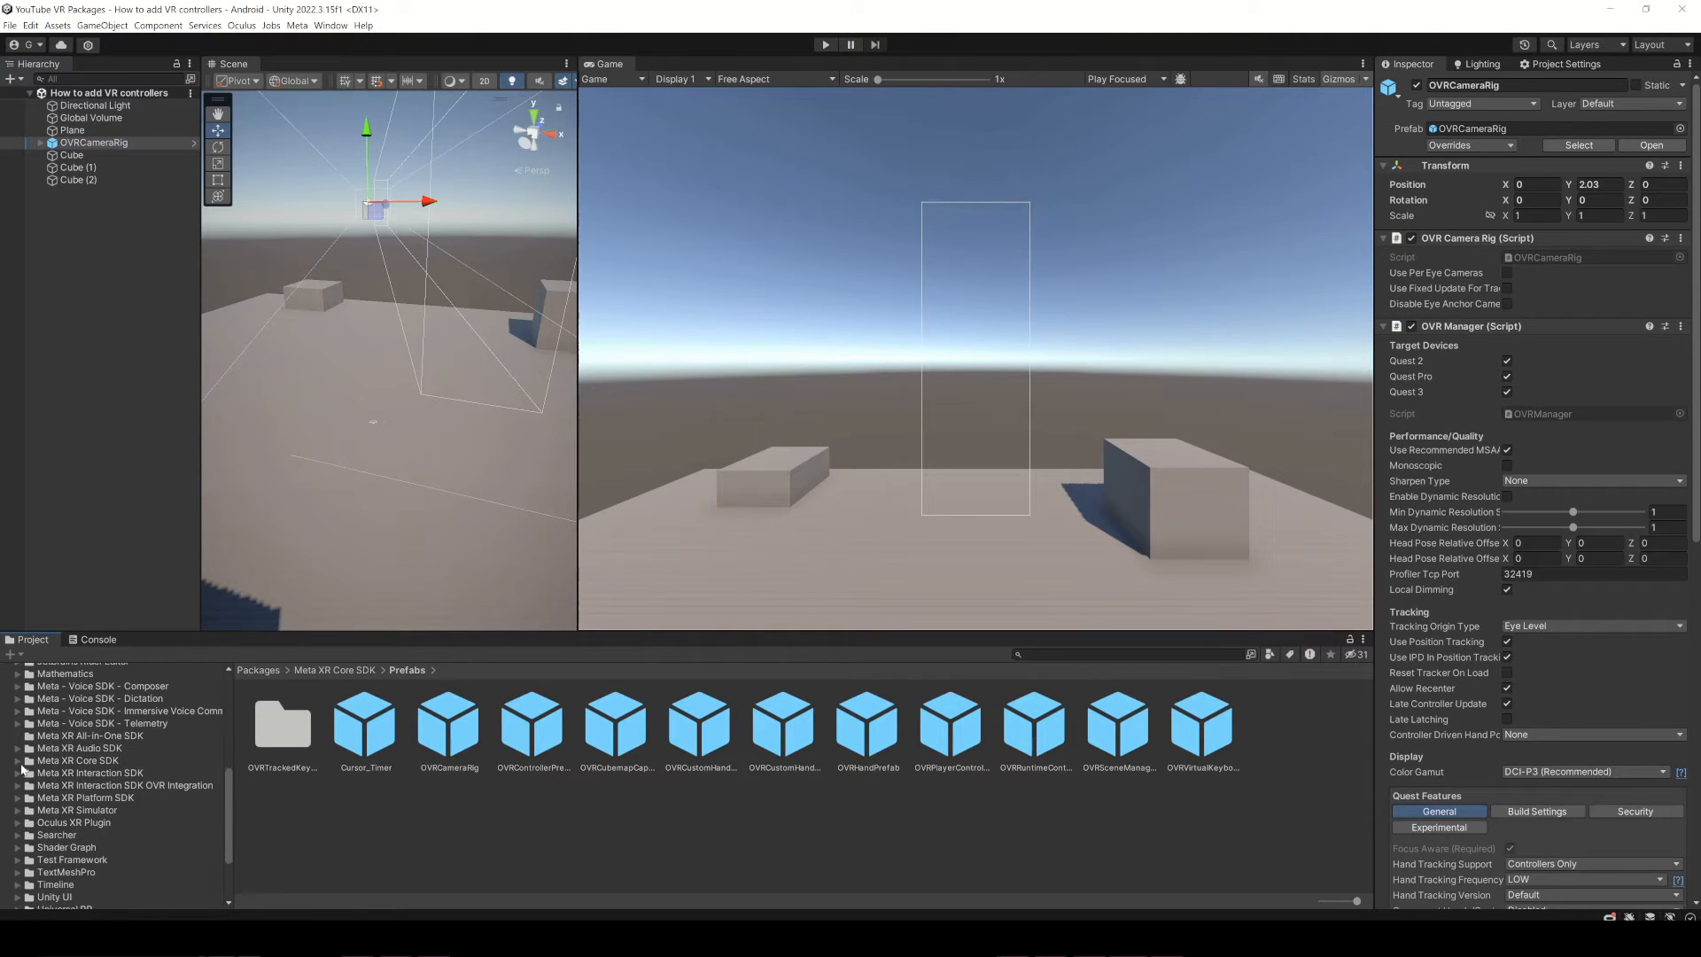
left_click(64, 834)
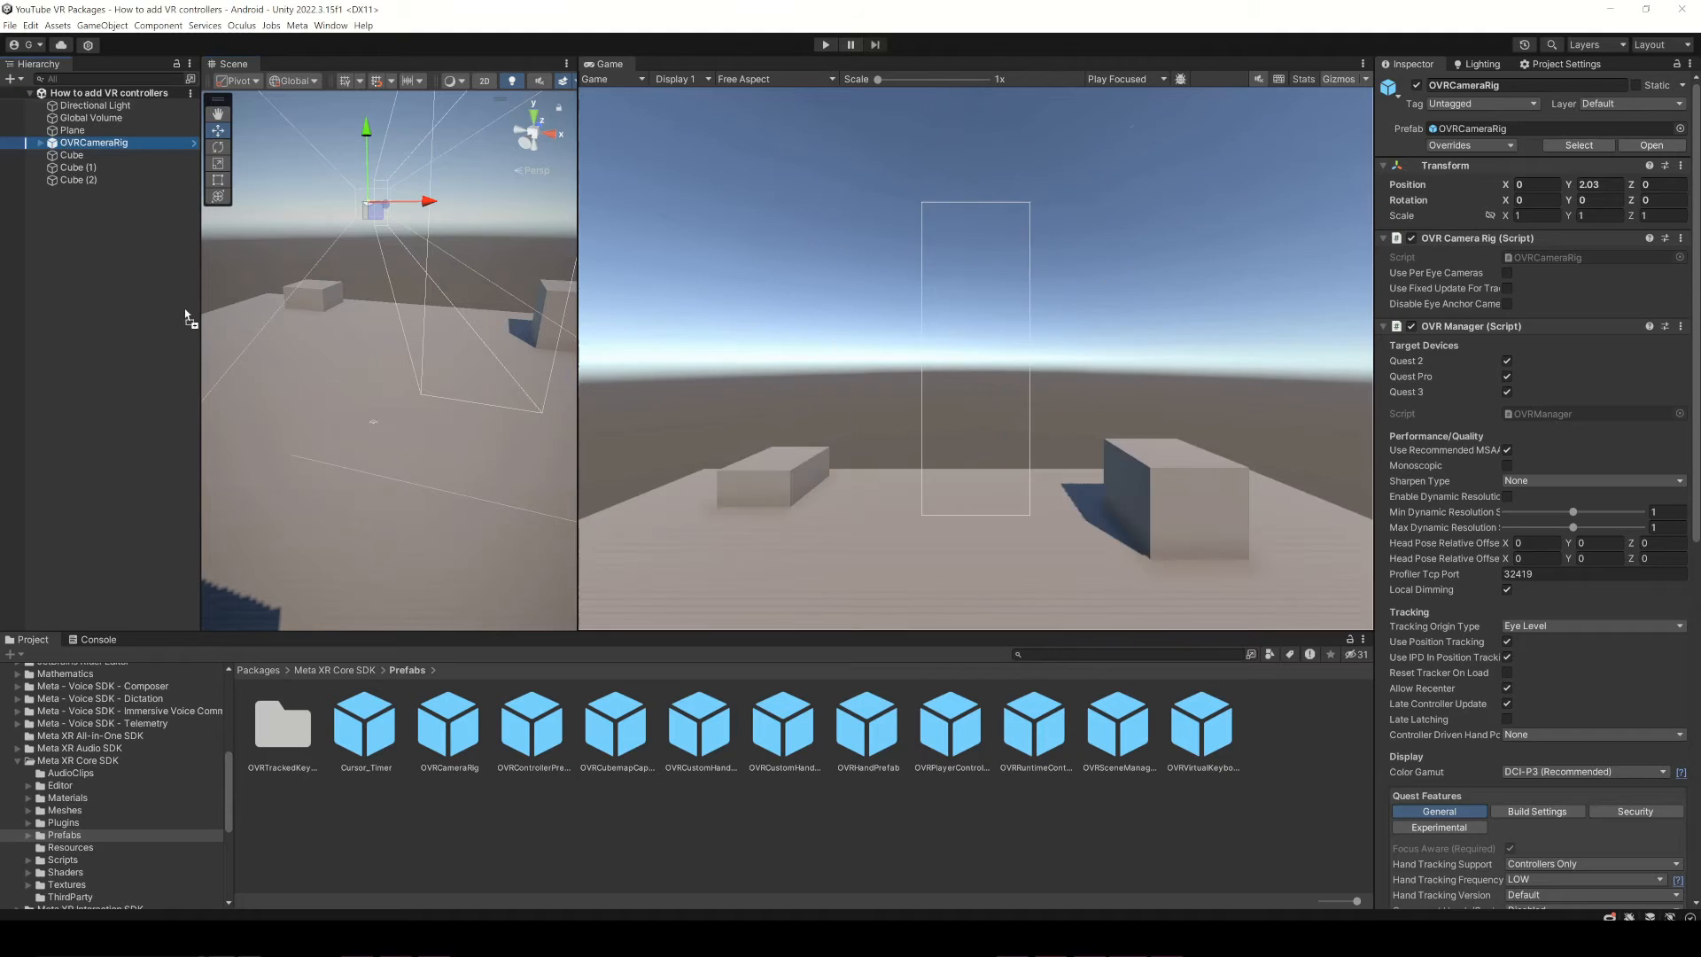
mouse_move(100, 201)
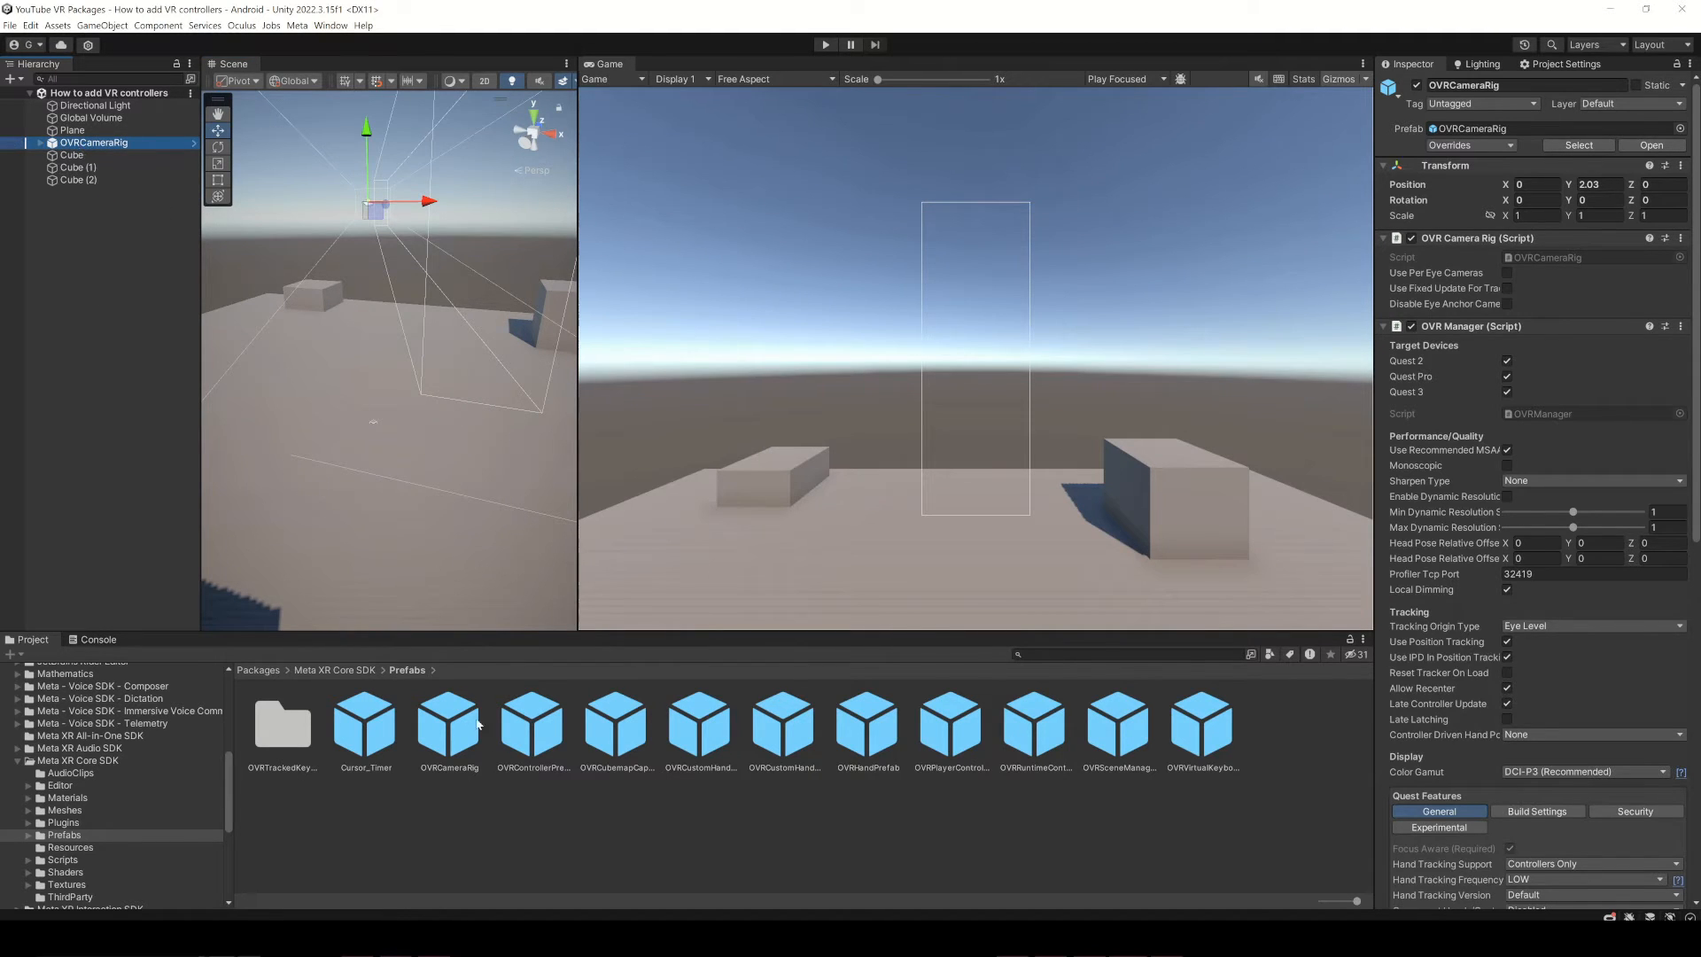
Step: Show the OVRControllerPrefab asset's details and preview in the Inspector
left_click(532, 721)
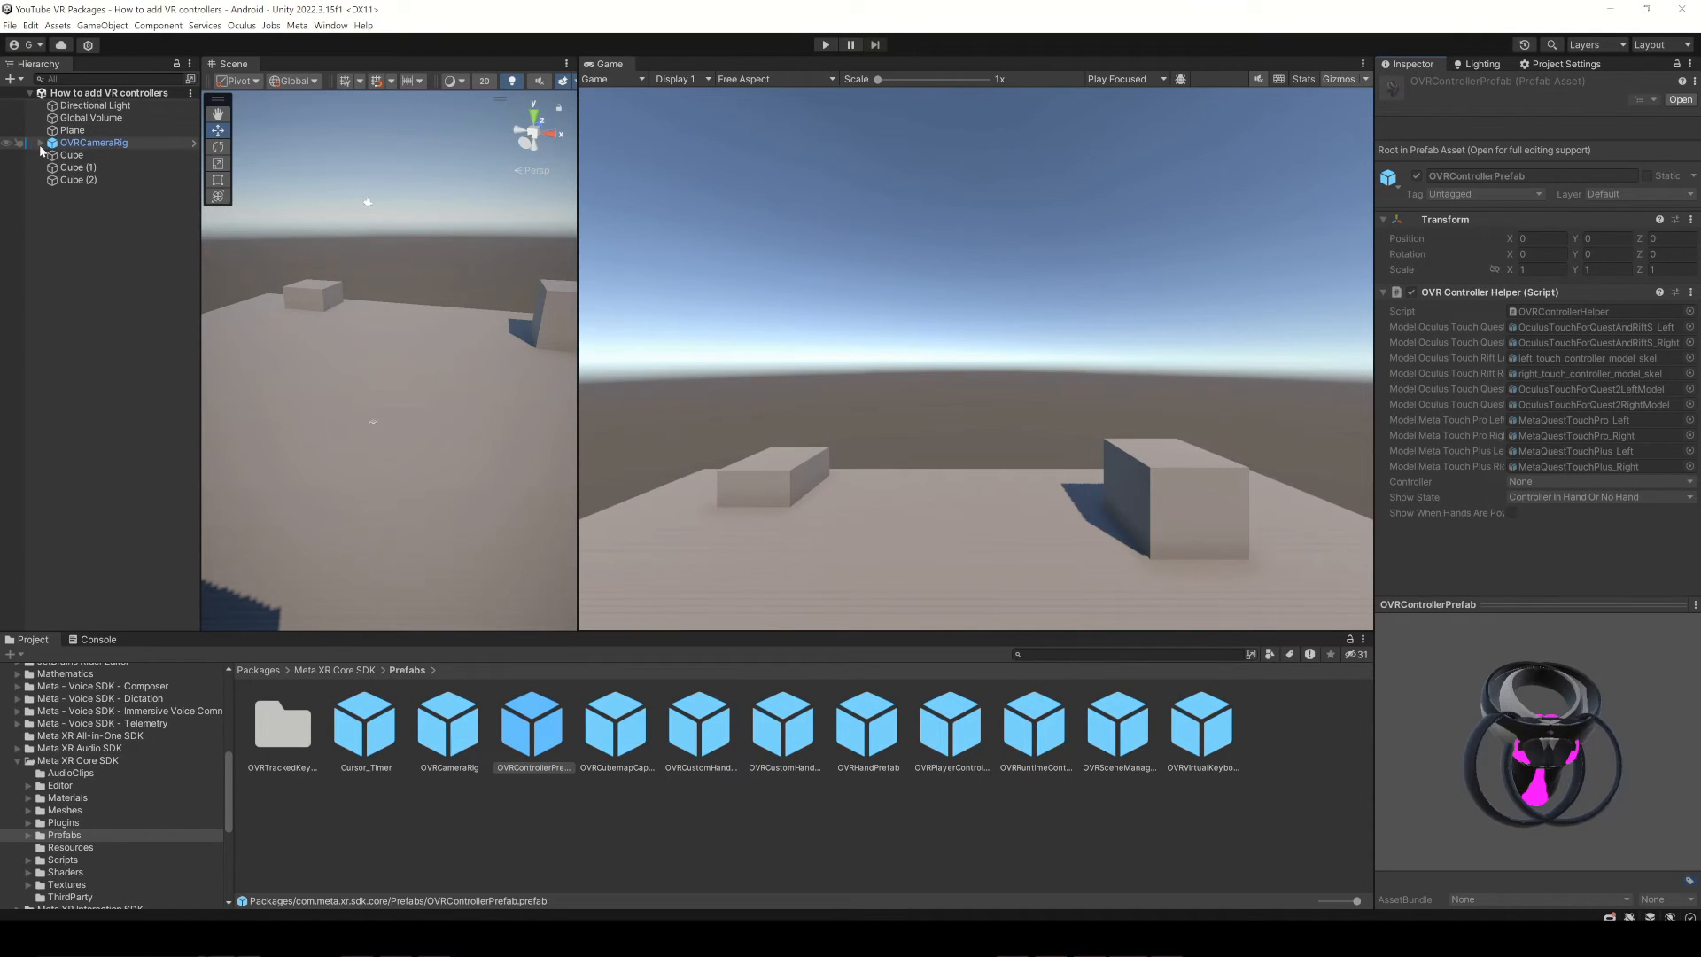
Step: Expand OVRCameraRig and both hand anchors, then select RightControllerAnchor
left_click(39, 141)
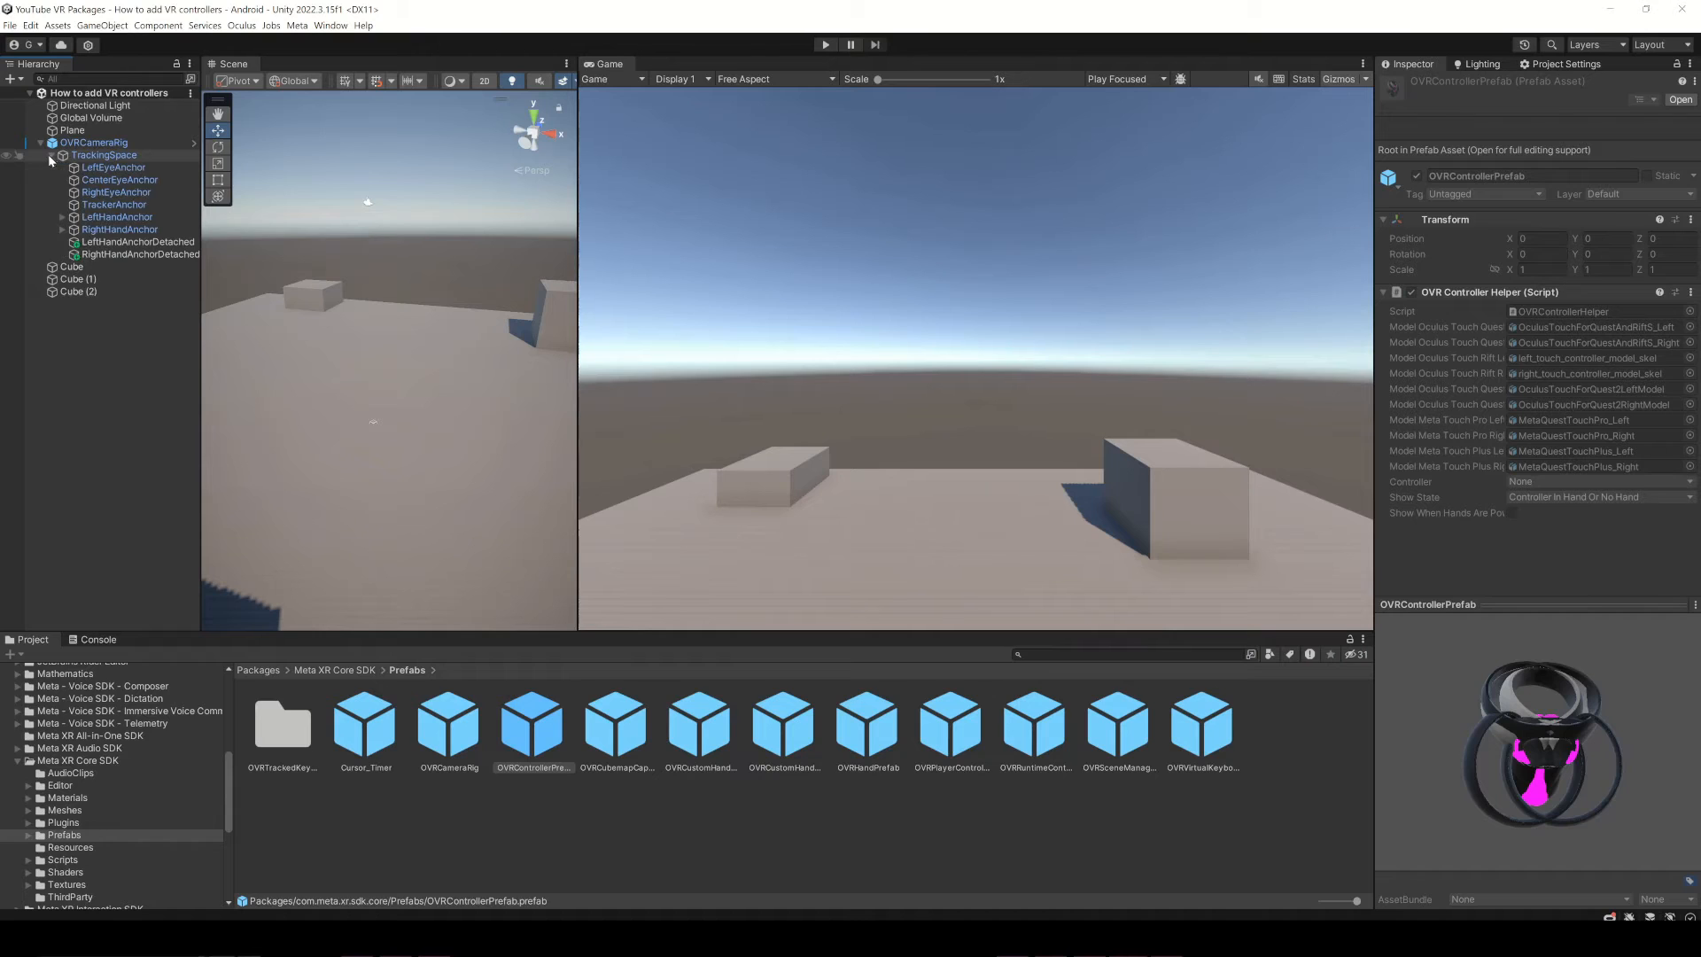
left_click(117, 216)
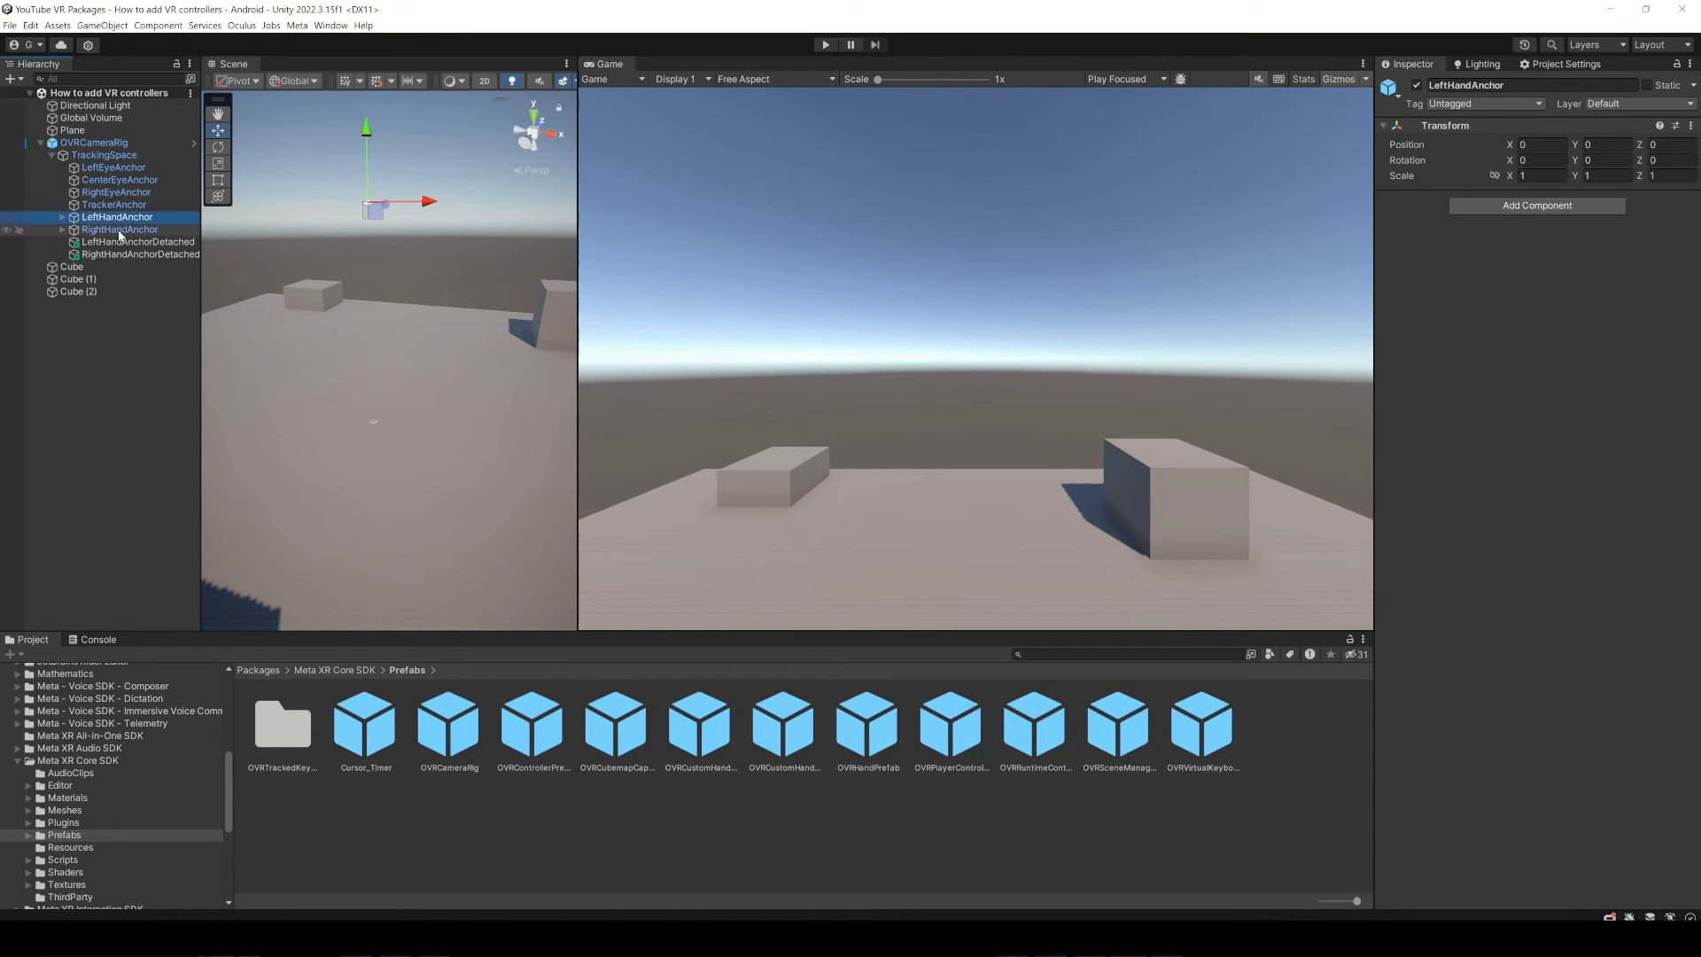
left_click(119, 228)
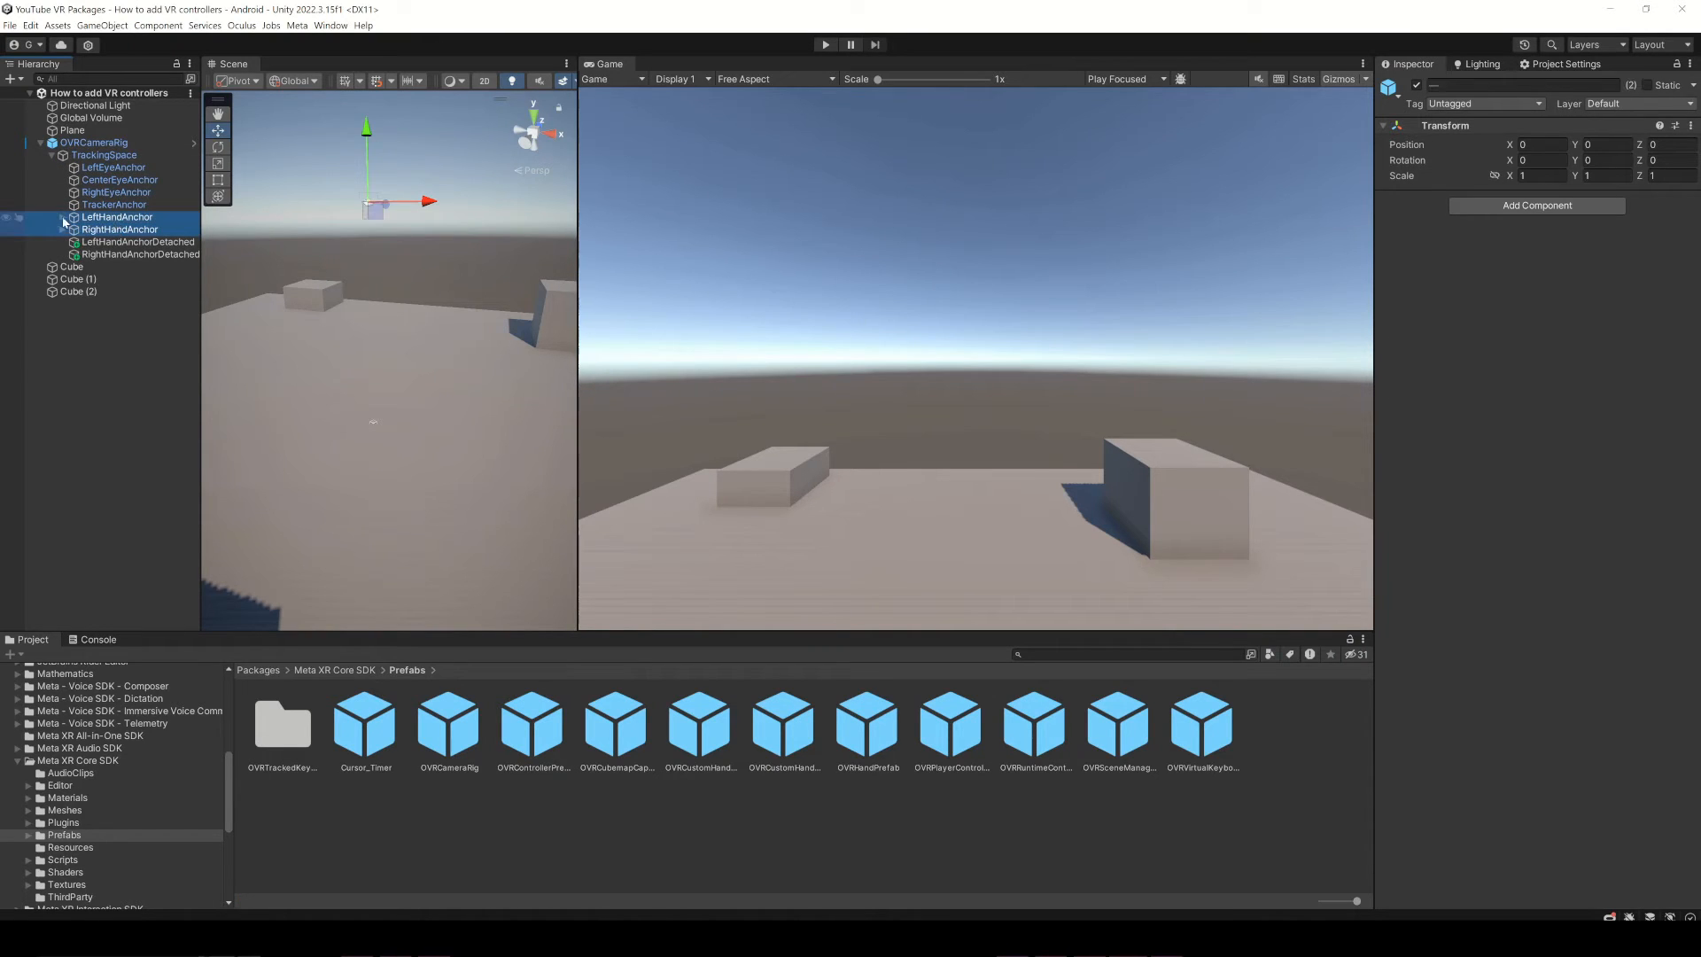
left_click(63, 216)
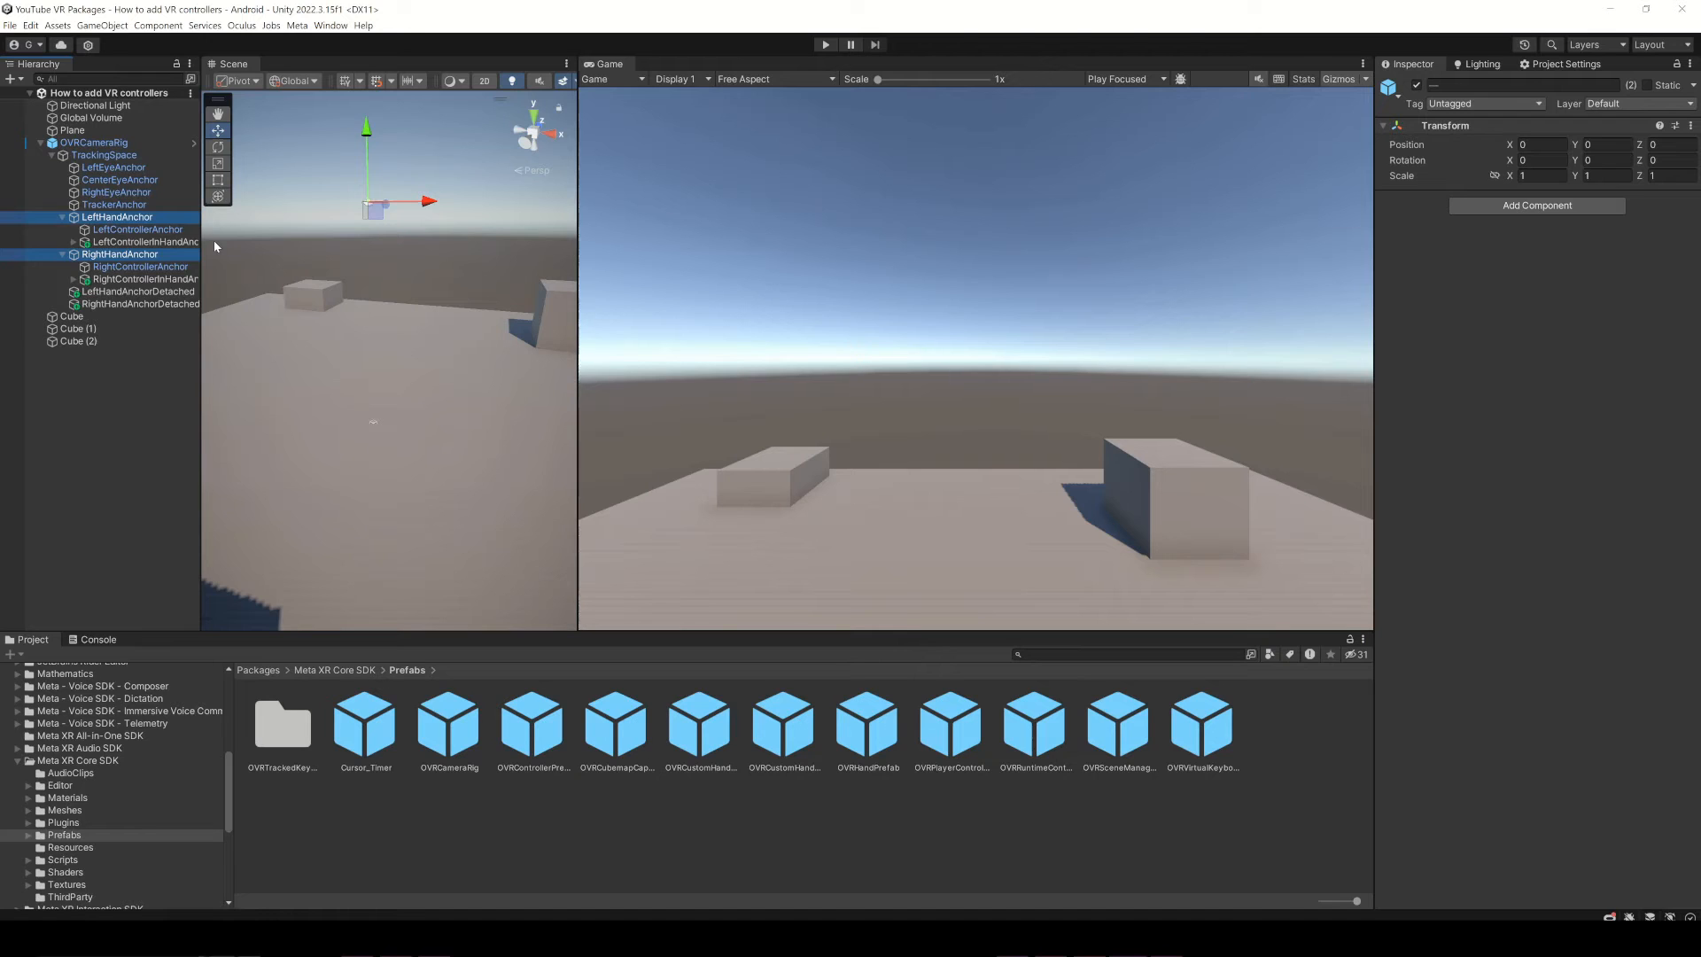
left_click(140, 266)
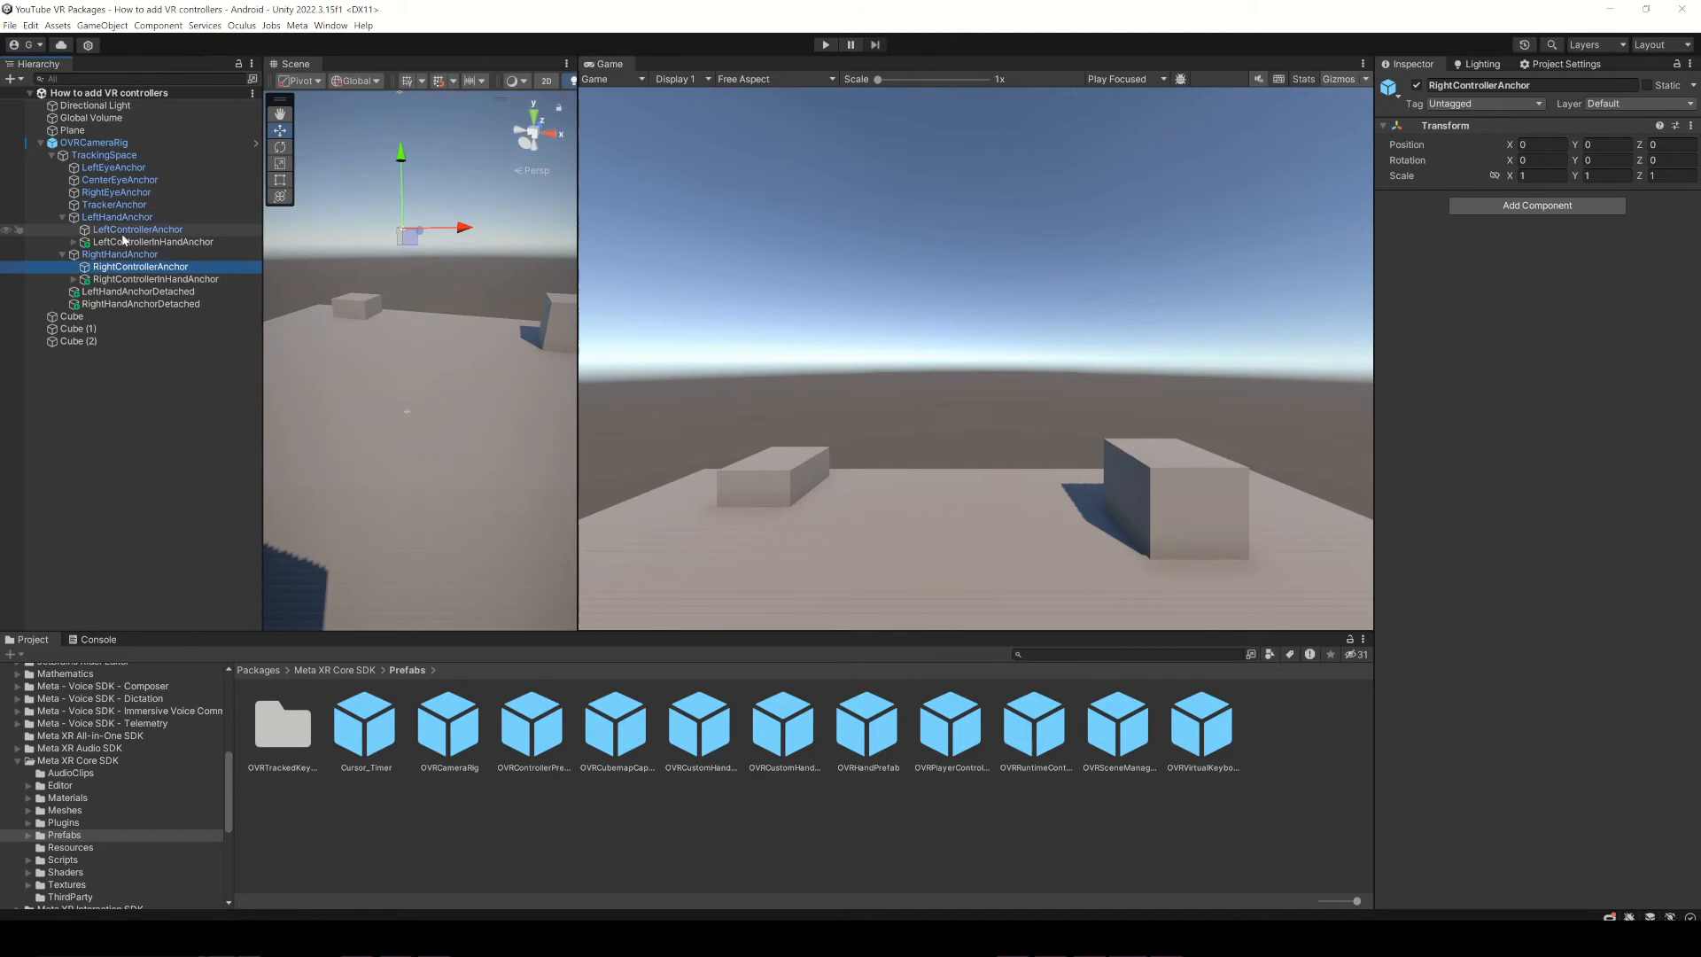
Step: Add LeftControllerAnchor to the selection so both controller anchors receive the prefab
left_click(137, 229)
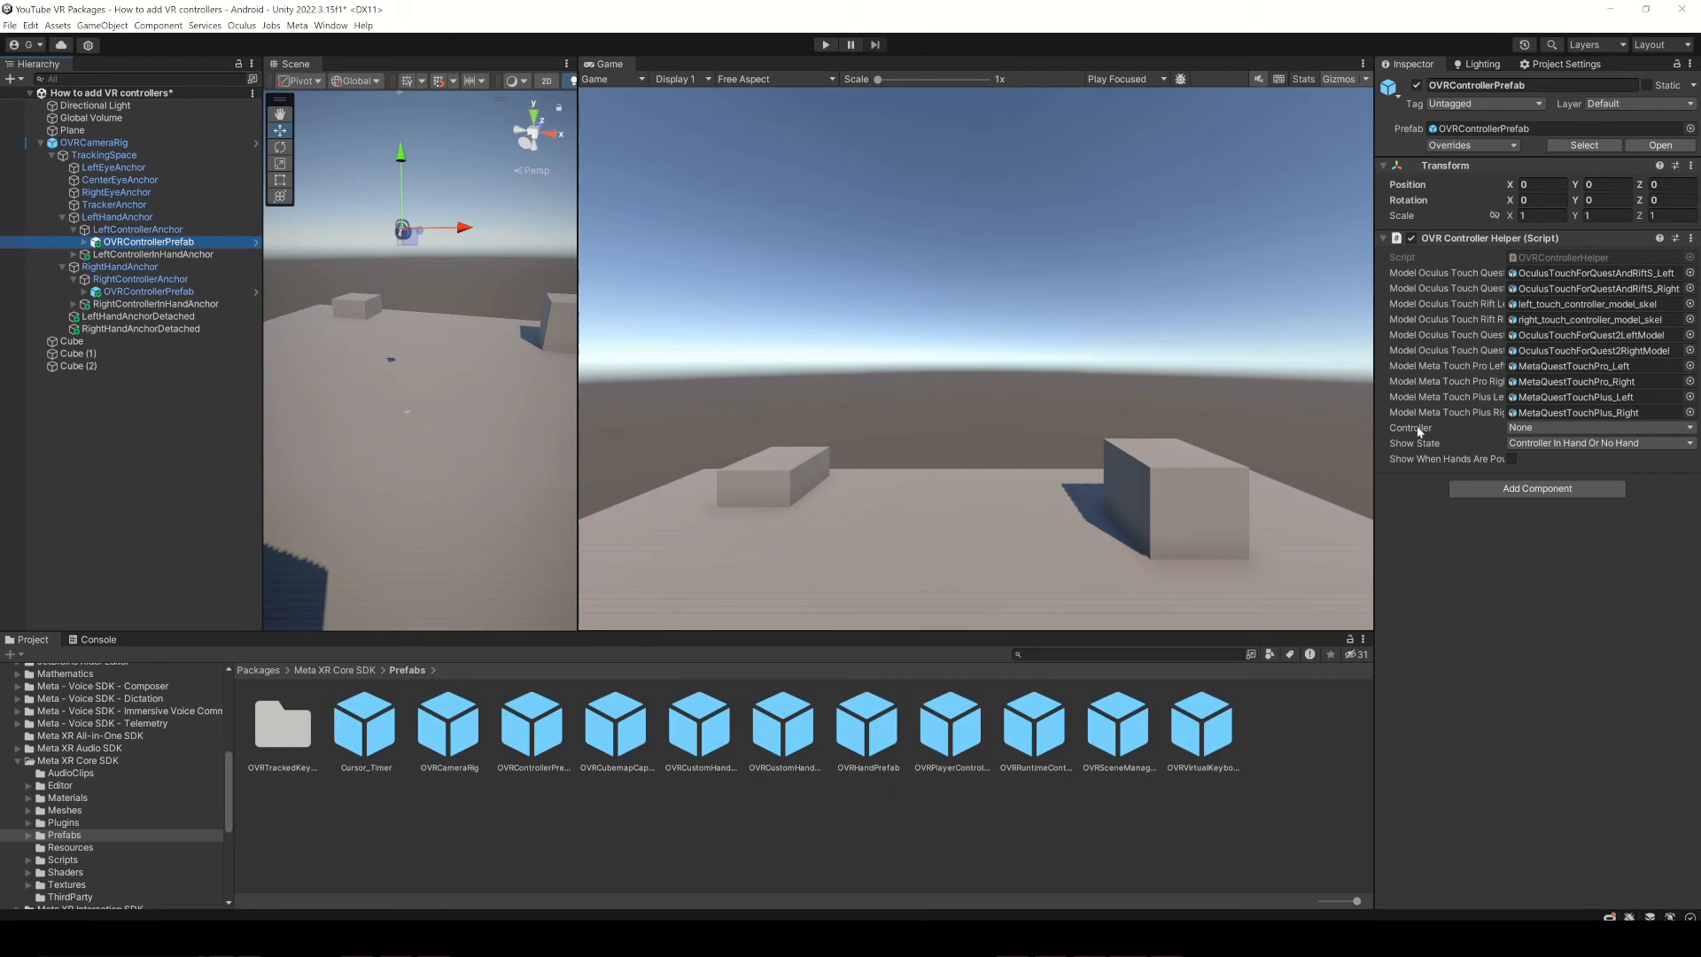
Step: Set the left prefab's Controller to L Touch and the right prefab's to R Touch
left_click(1594, 427)
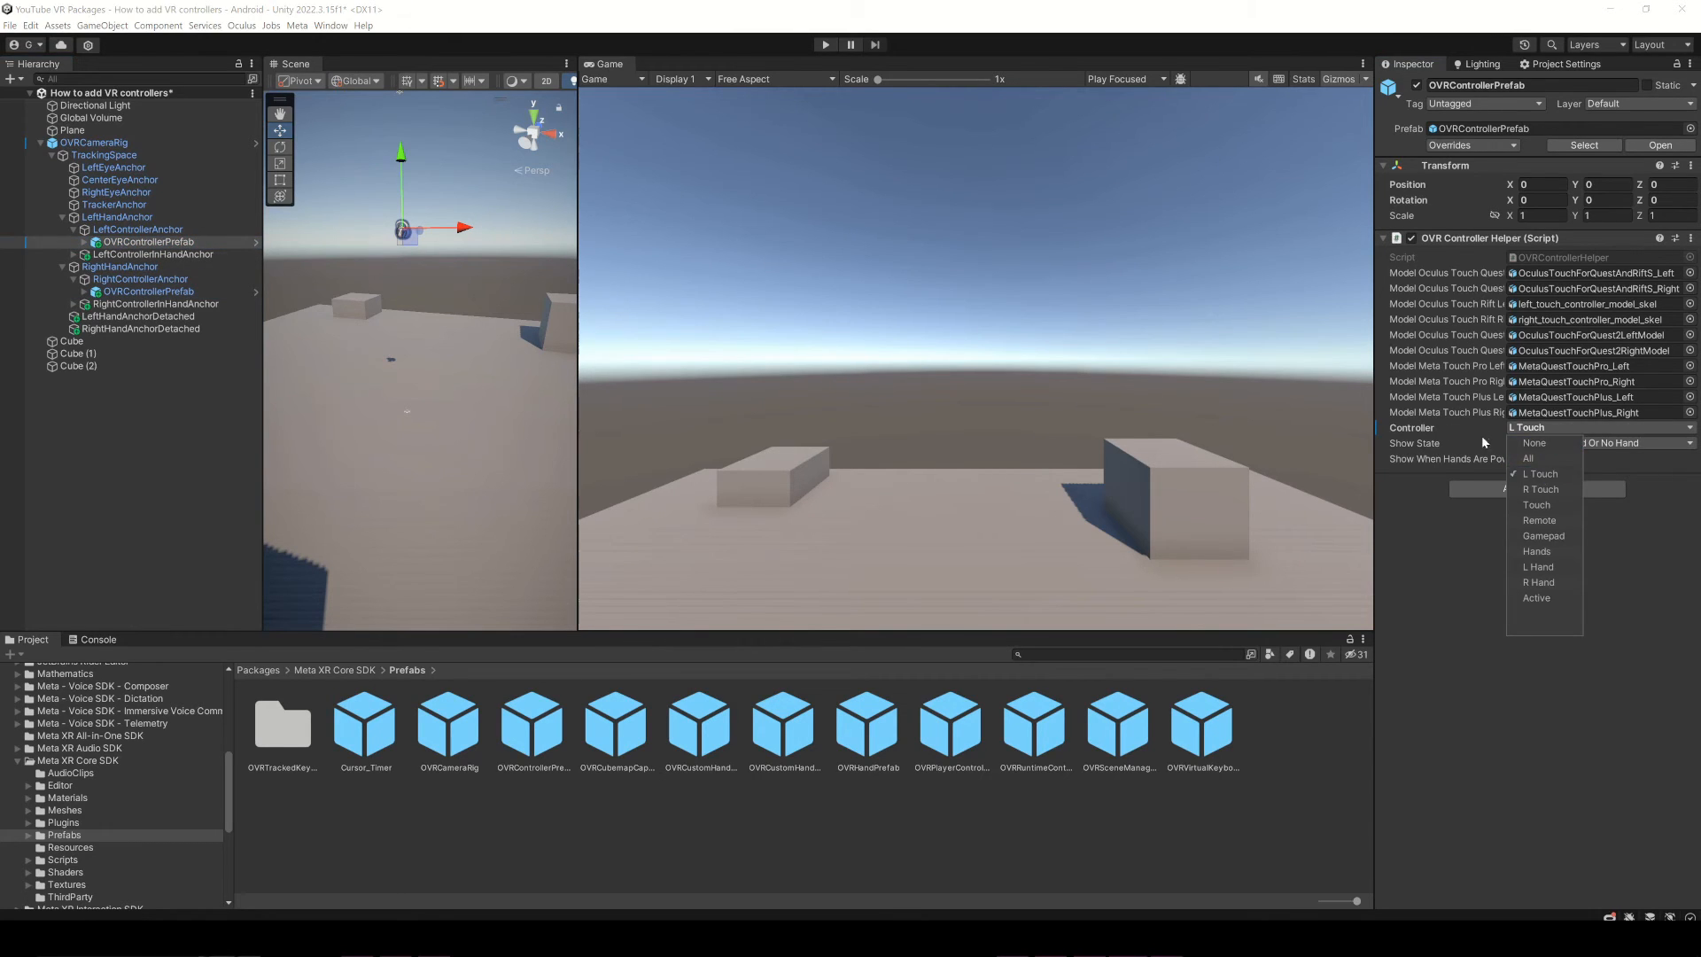
left_click(1540, 473)
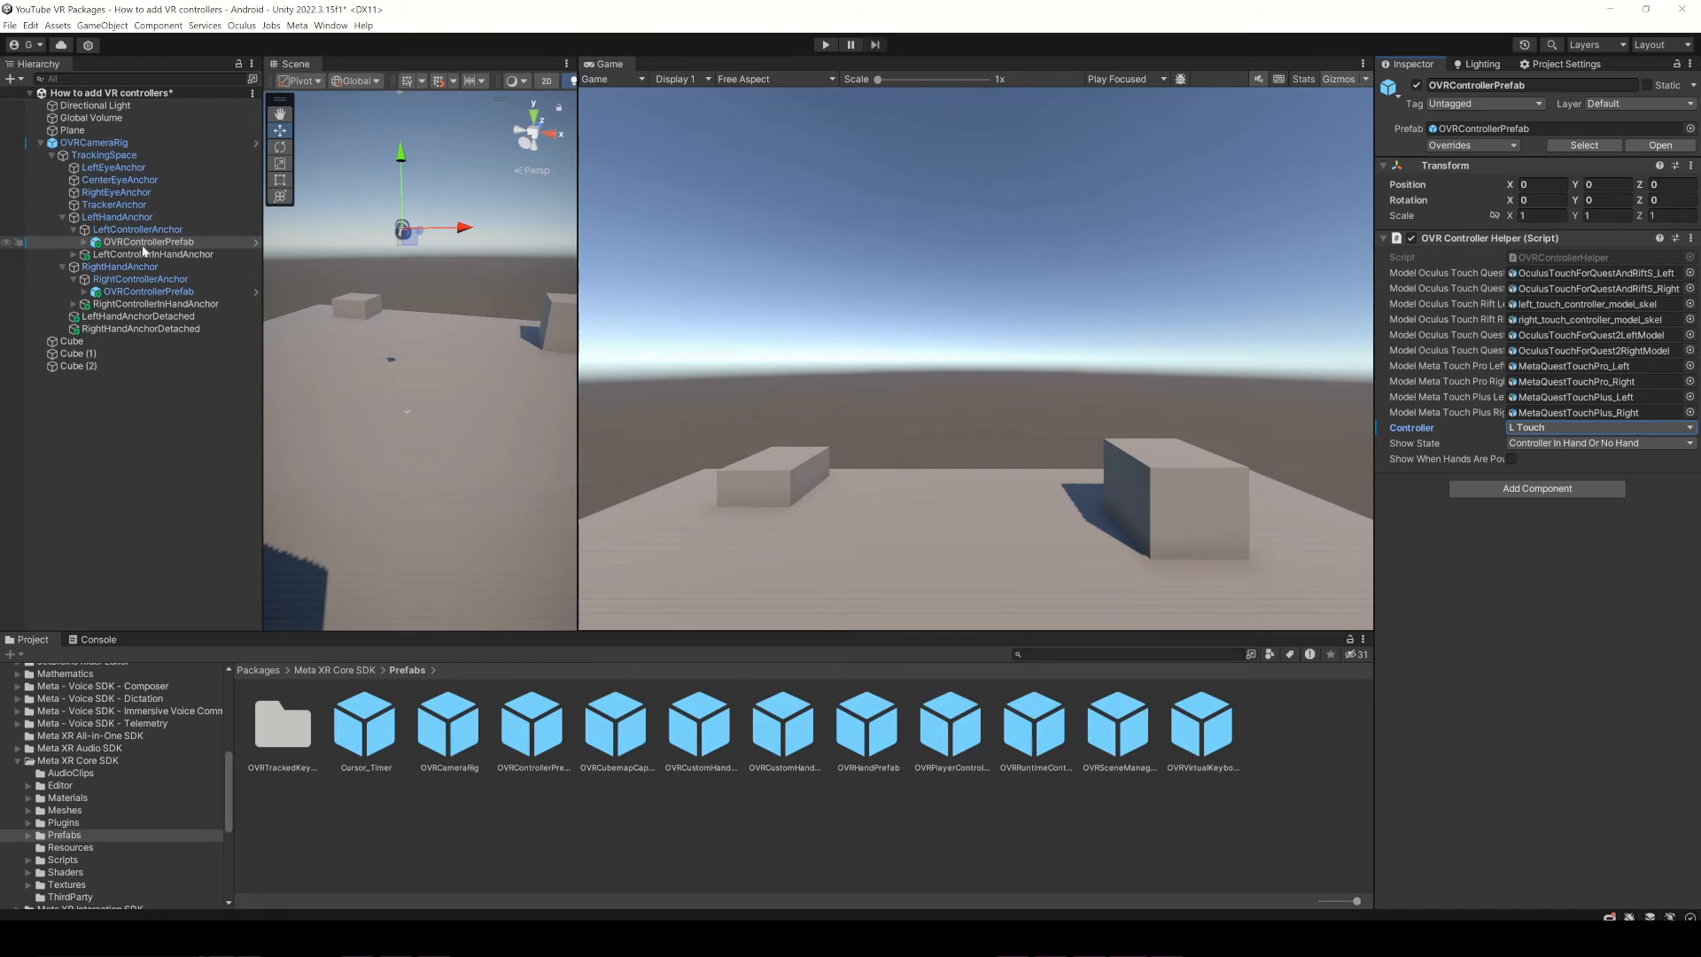
left_click(1595, 427)
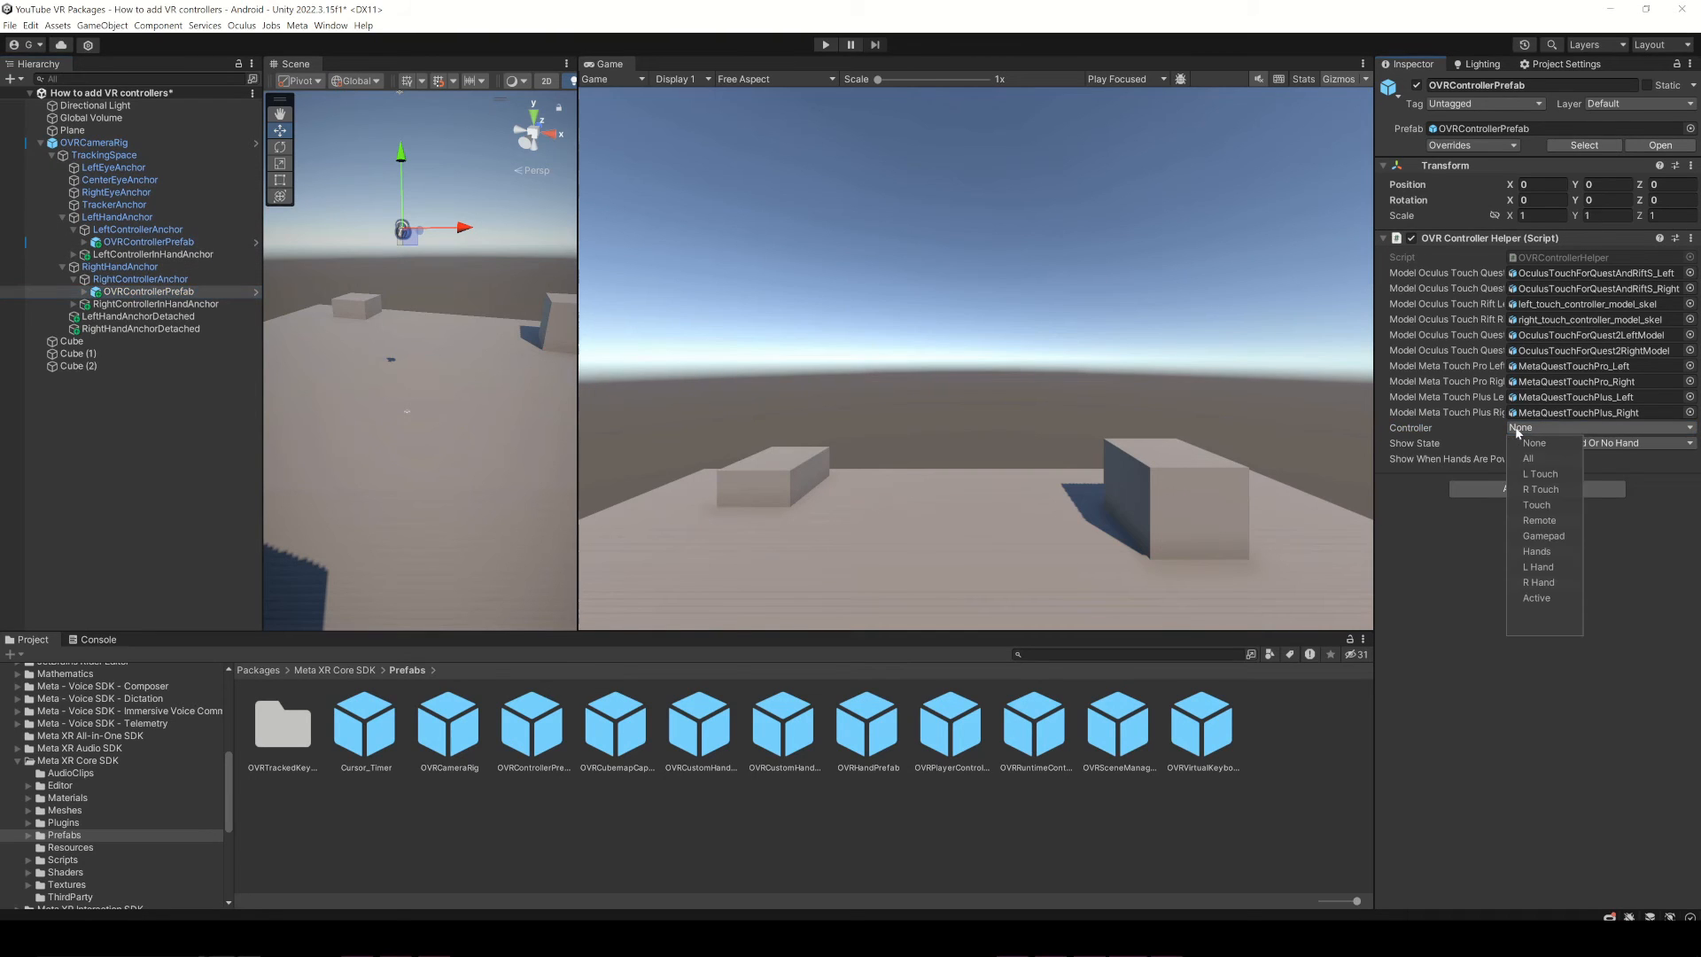
left_click(1539, 489)
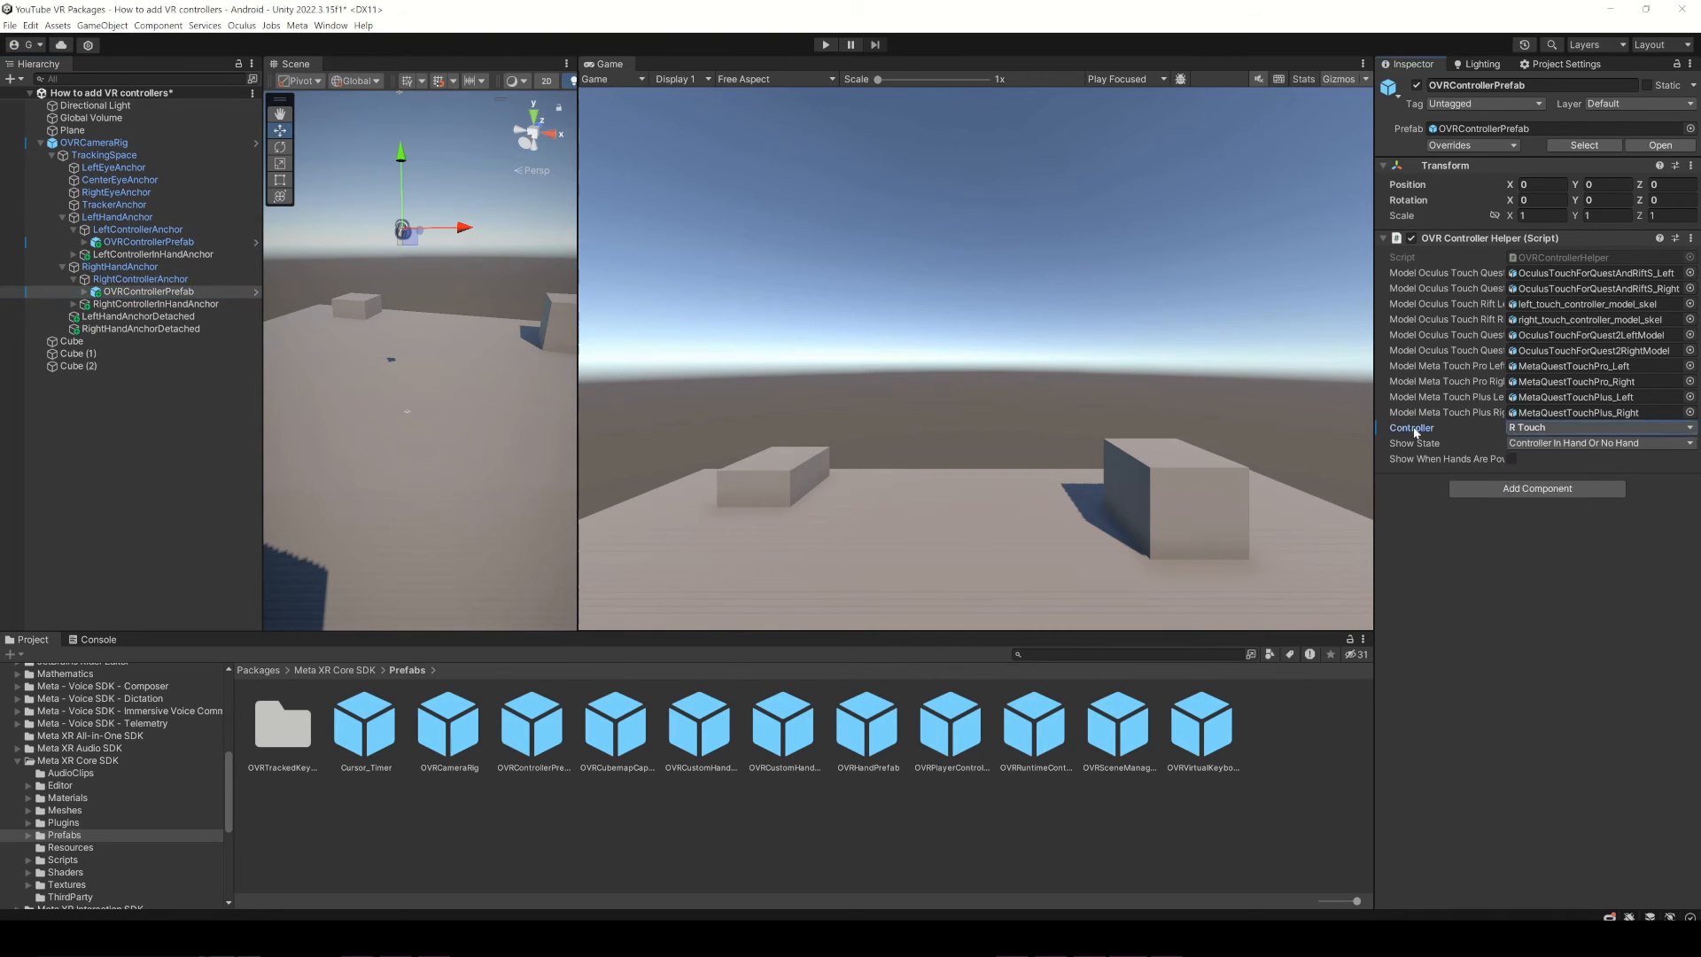